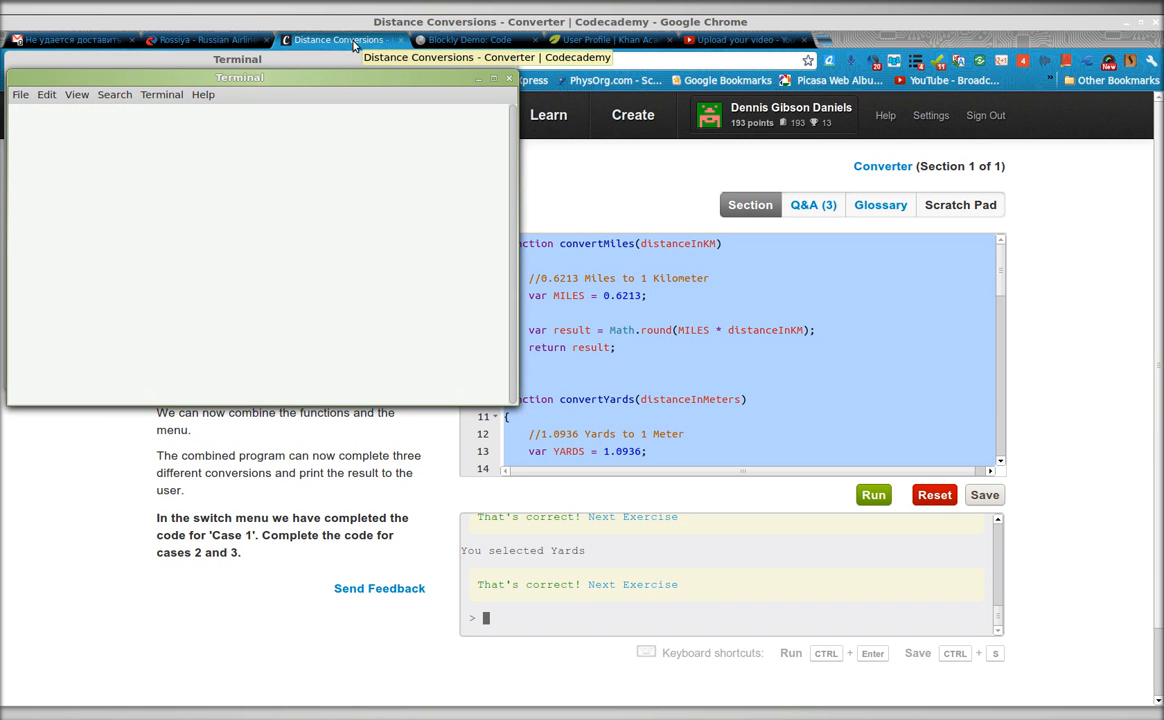
Launch Bluefish from the Terminal with the bluefish command
type("bluefish")
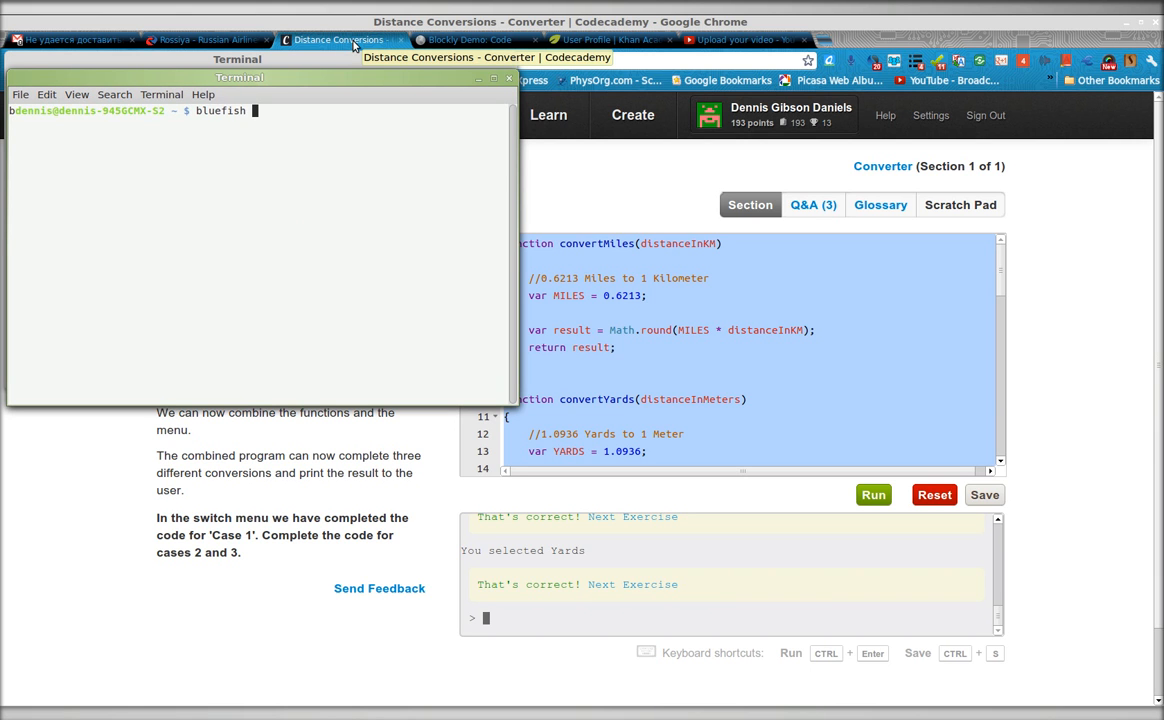
key("Return")
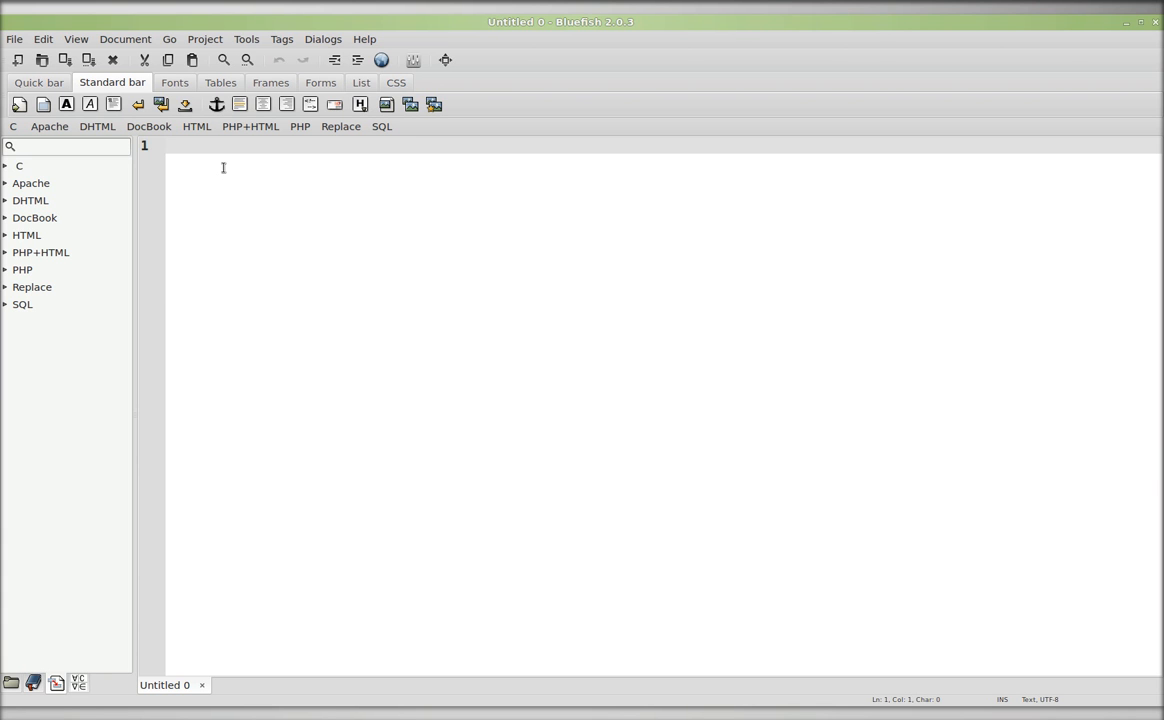
Save the document as test.html on the Desktop, overwriting the existing file
left_click(14, 40)
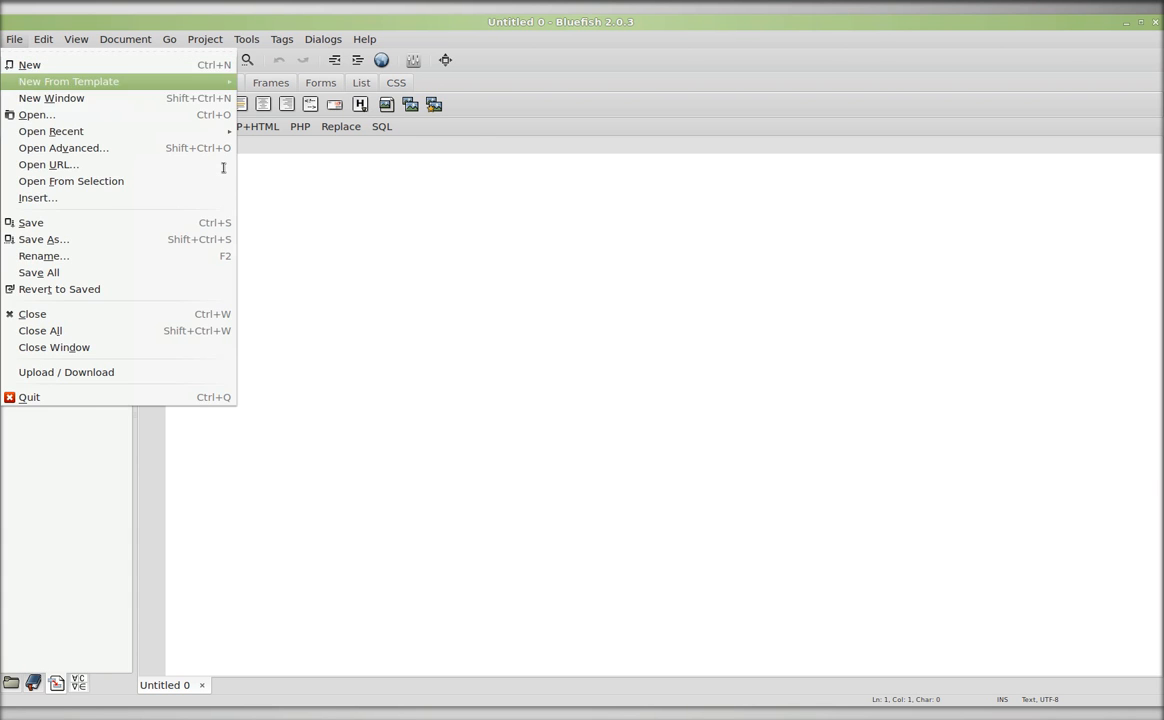
mouse_move(44, 240)
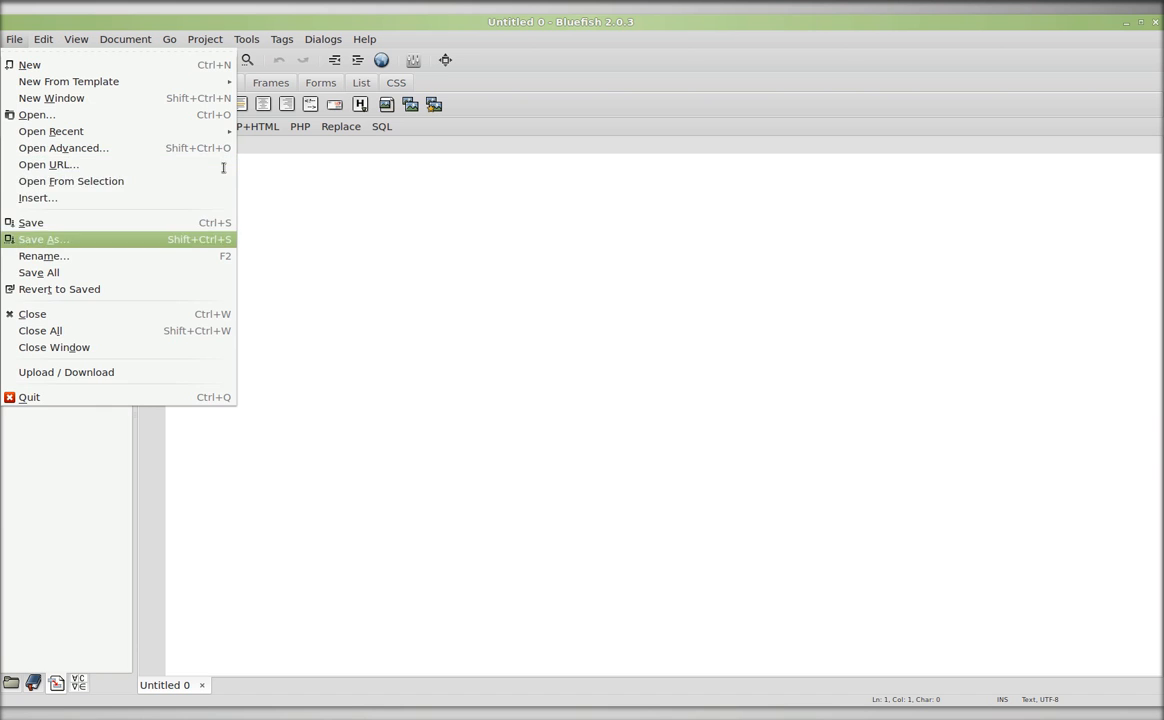
left_click(44, 240)
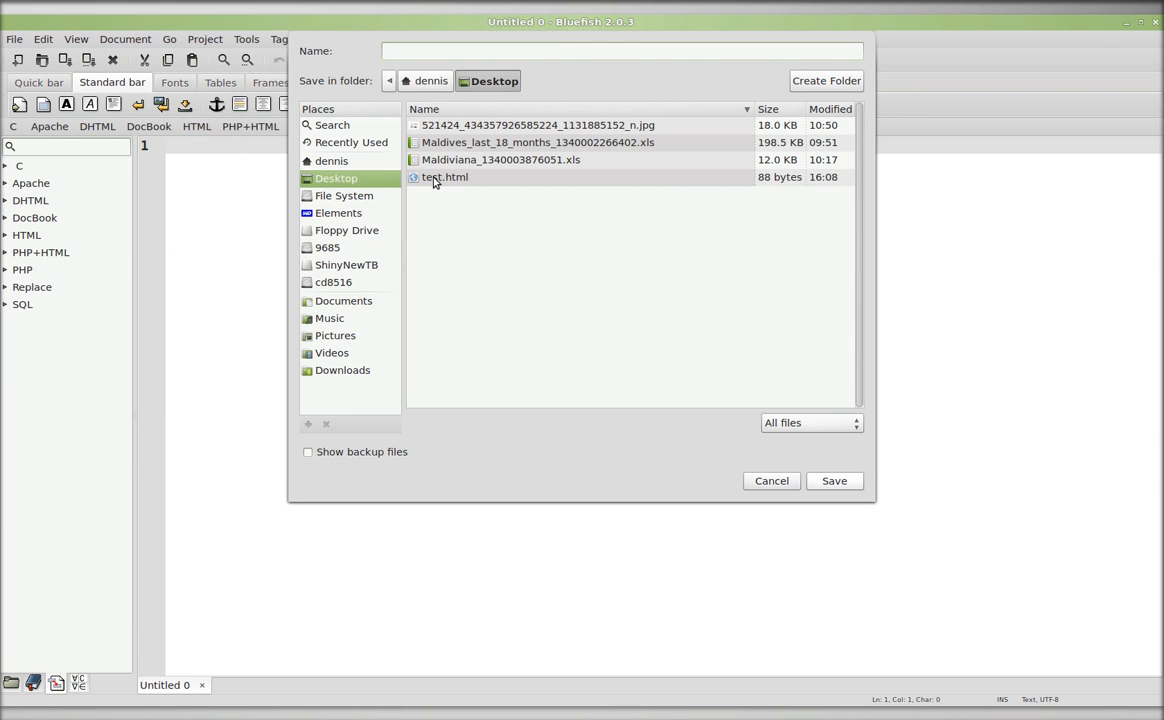
left_click(444, 176)
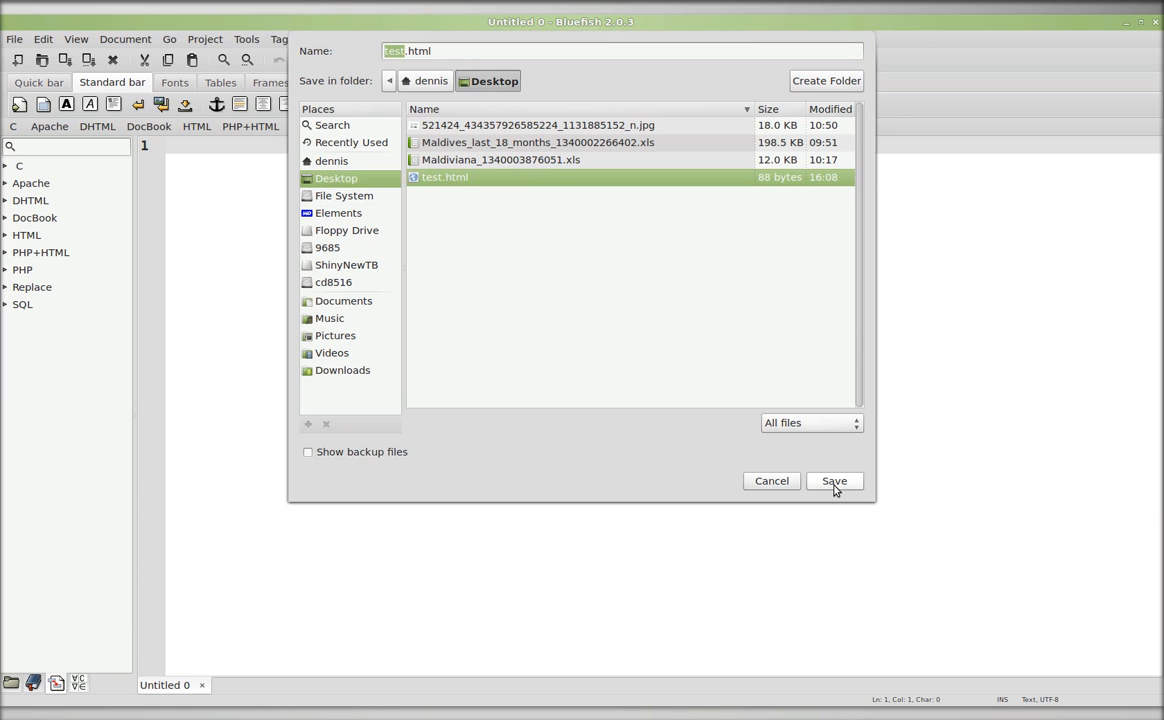
left_click(834, 480)
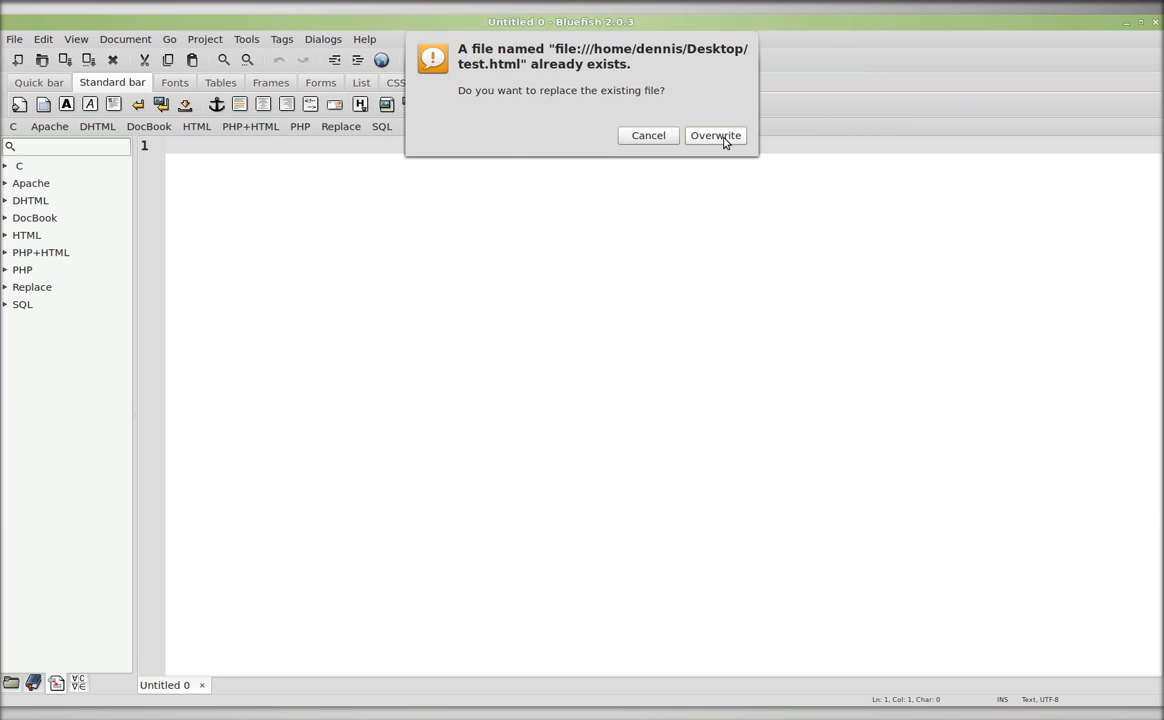
left_click(716, 136)
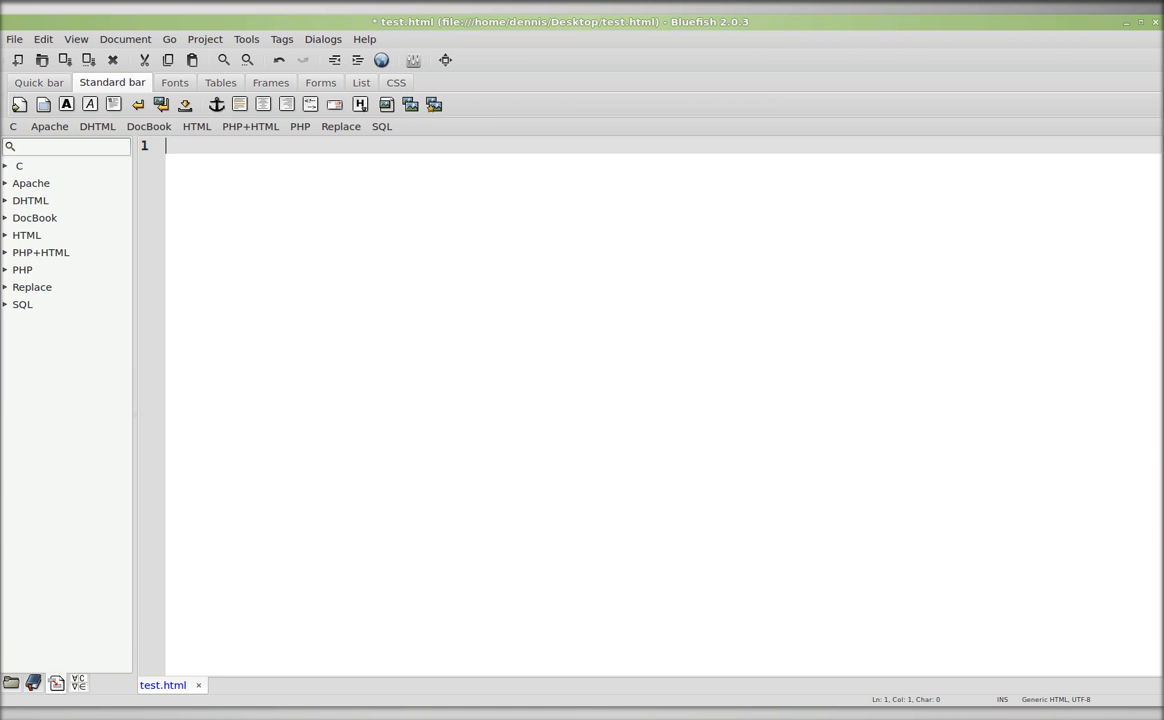
Add opening and closing html tags with a blank line between them
type("th")
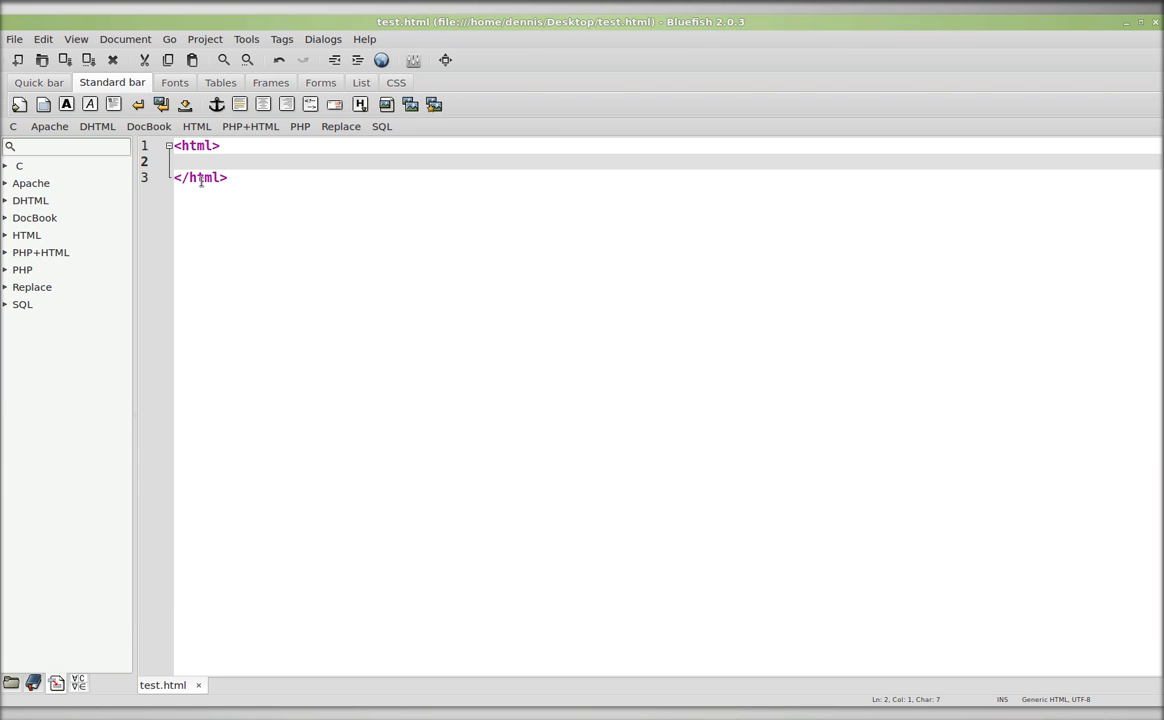
Set the editor font size to 16 under Preferences > Font & Colors
left_click(14, 40)
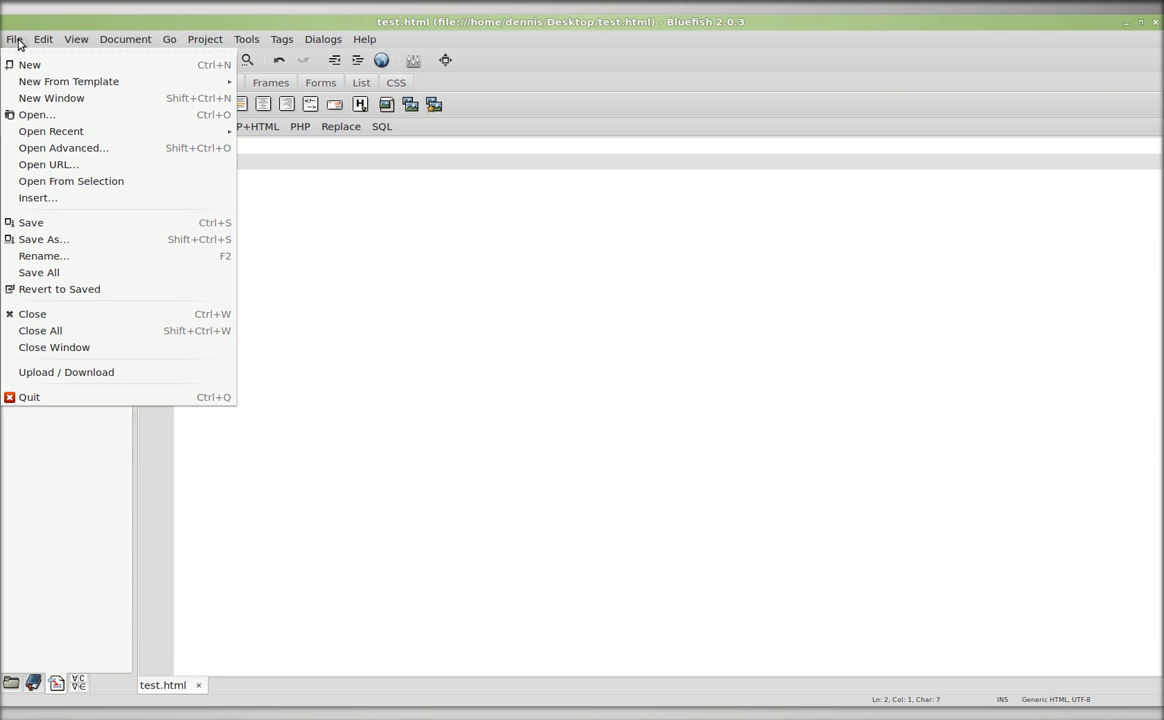
left_click(44, 40)
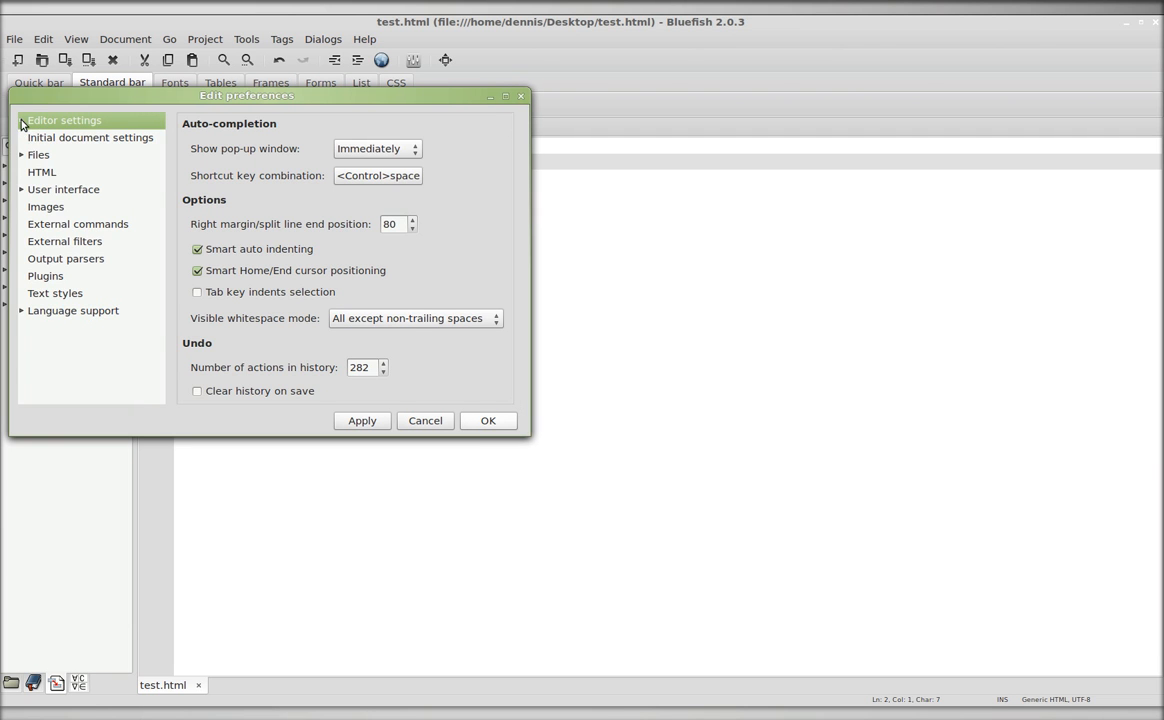
left_click(64, 120)
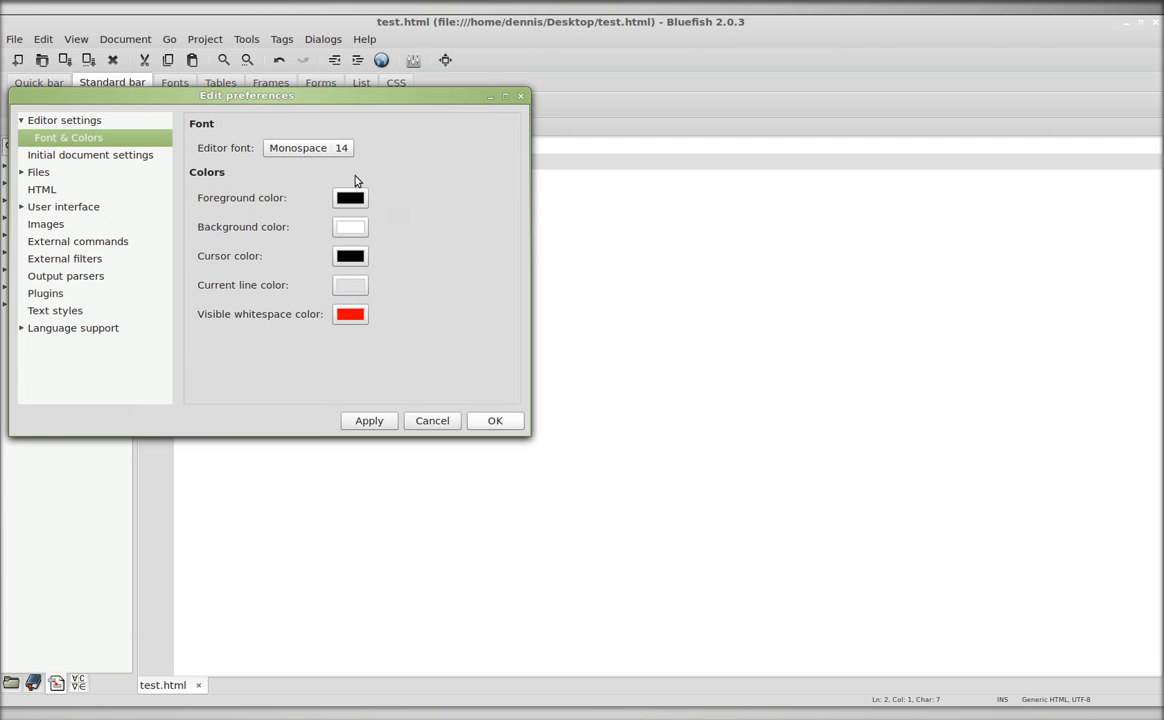
left_click(308, 148)
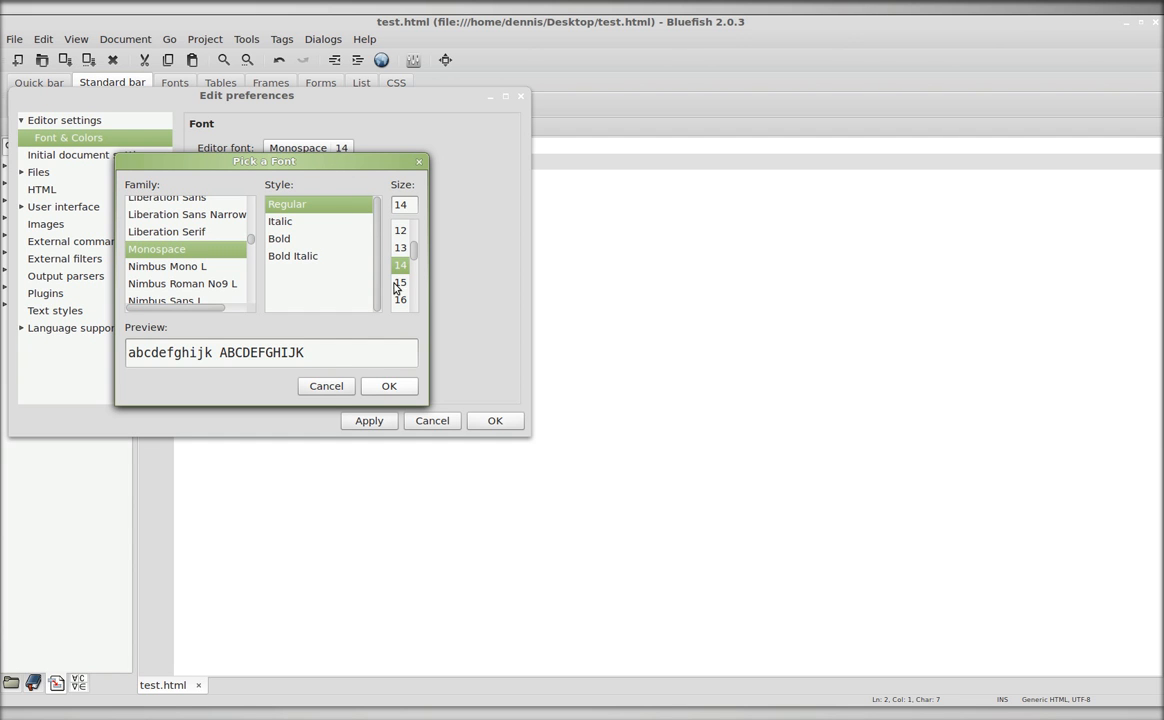
left_click(400, 300)
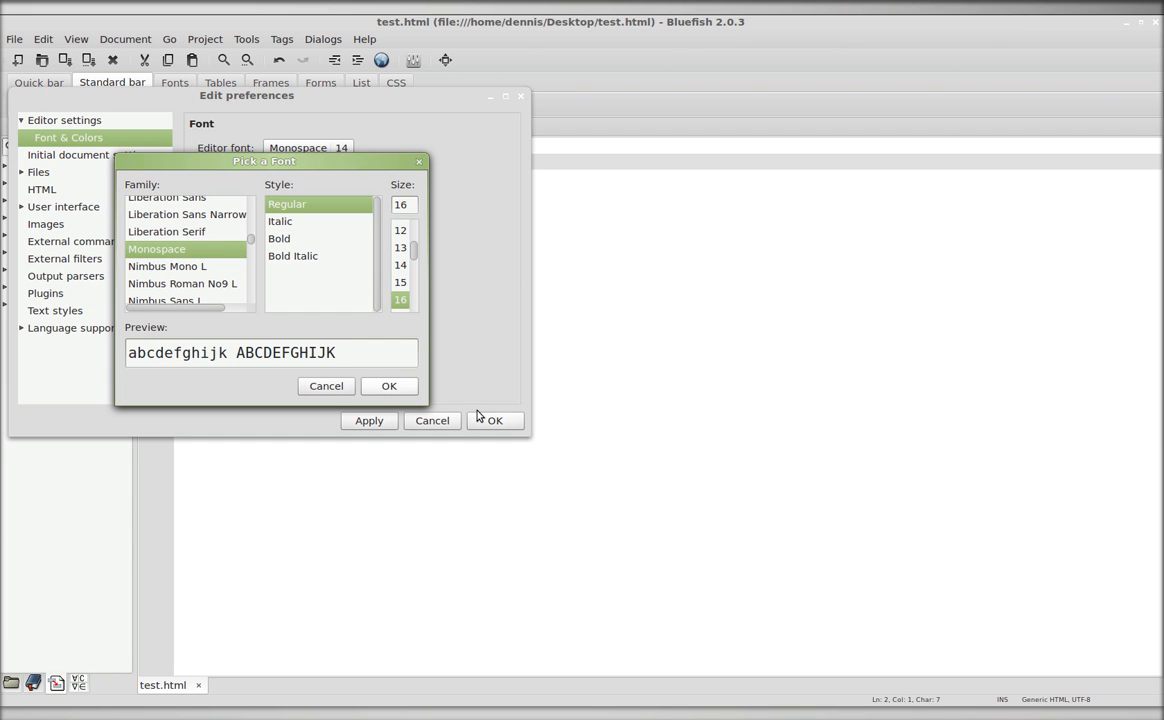
left_click(388, 386)
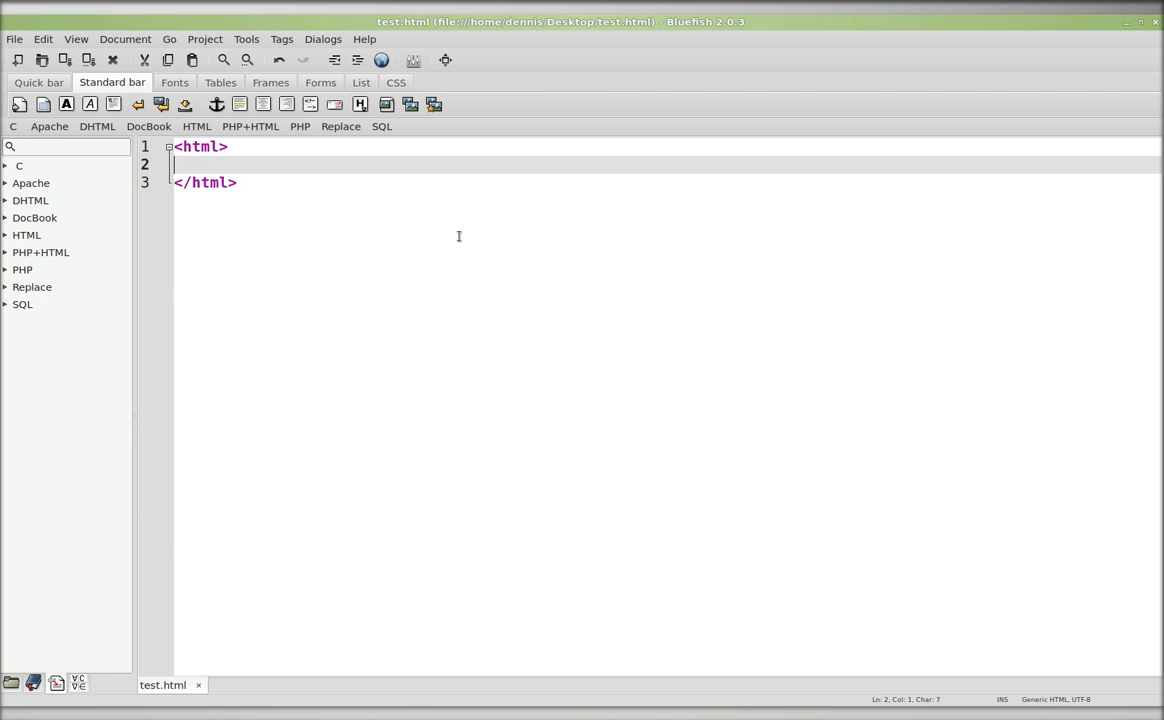
Add a <script type="text/javascript"> element between the html tags, then switch to the browser
type("jas")
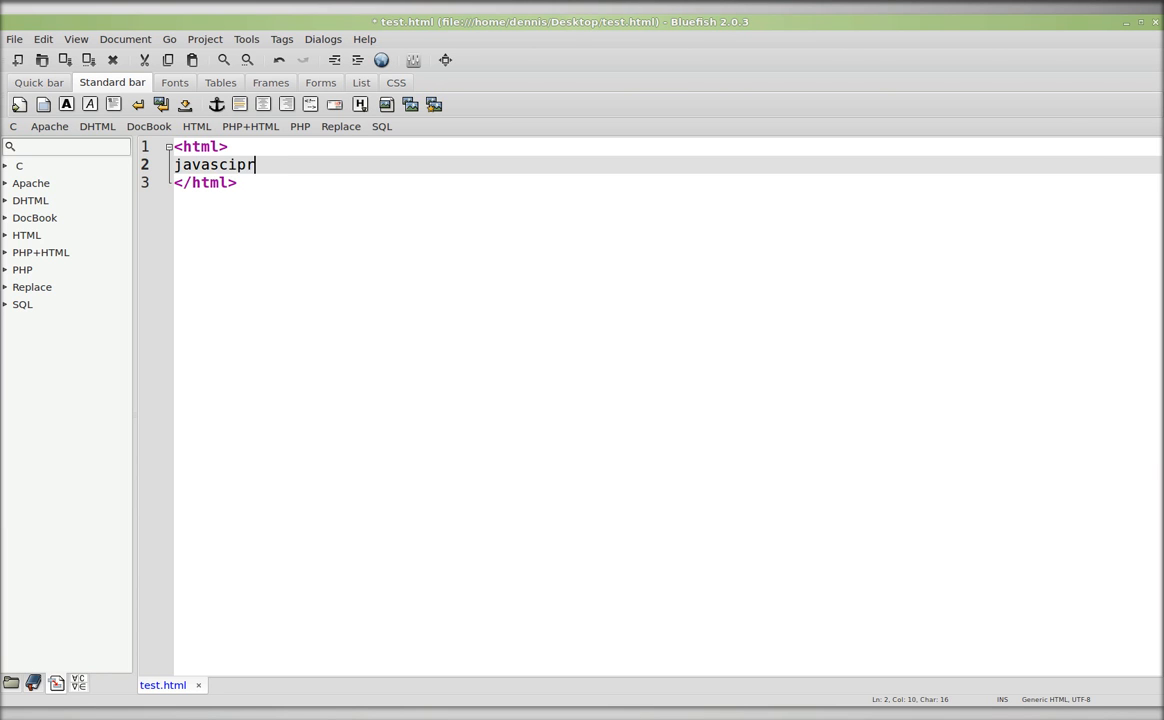
key("BackSpace")
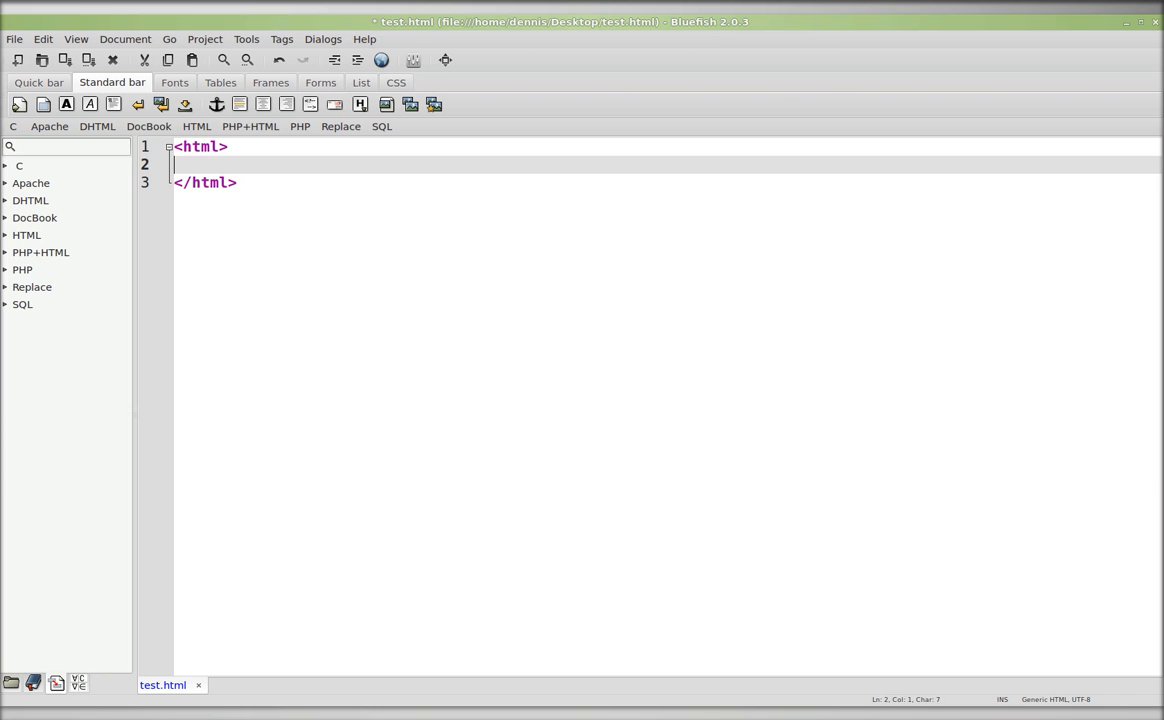
type("<j")
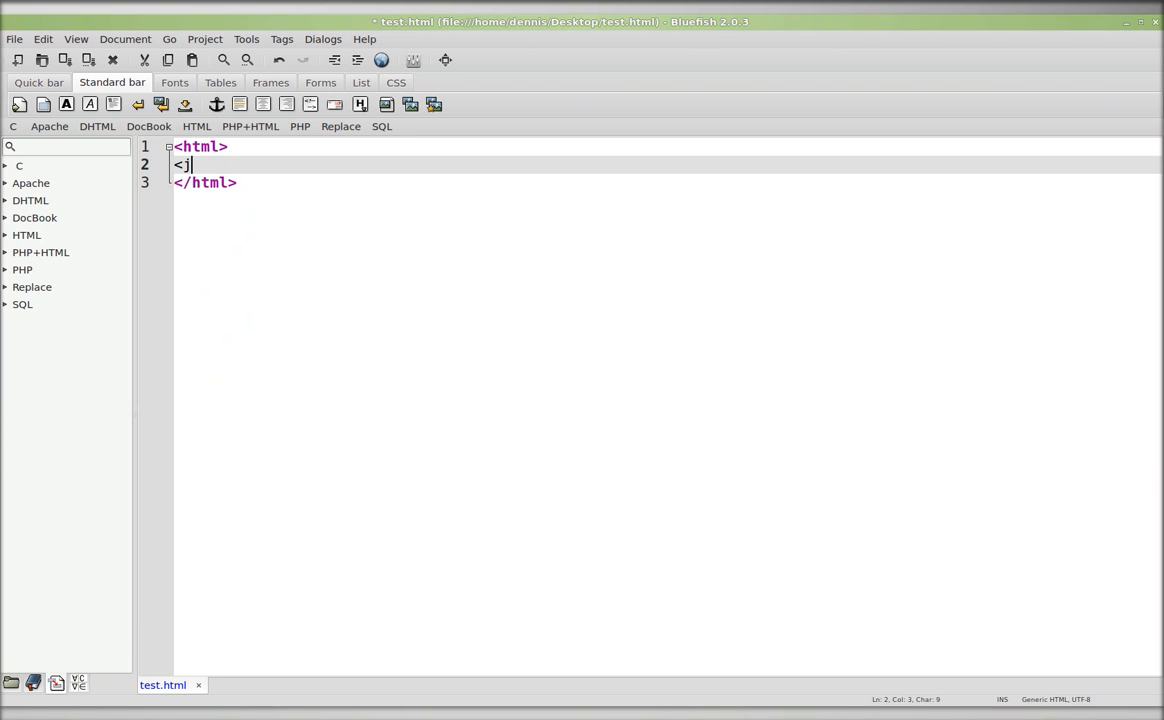
type("v")
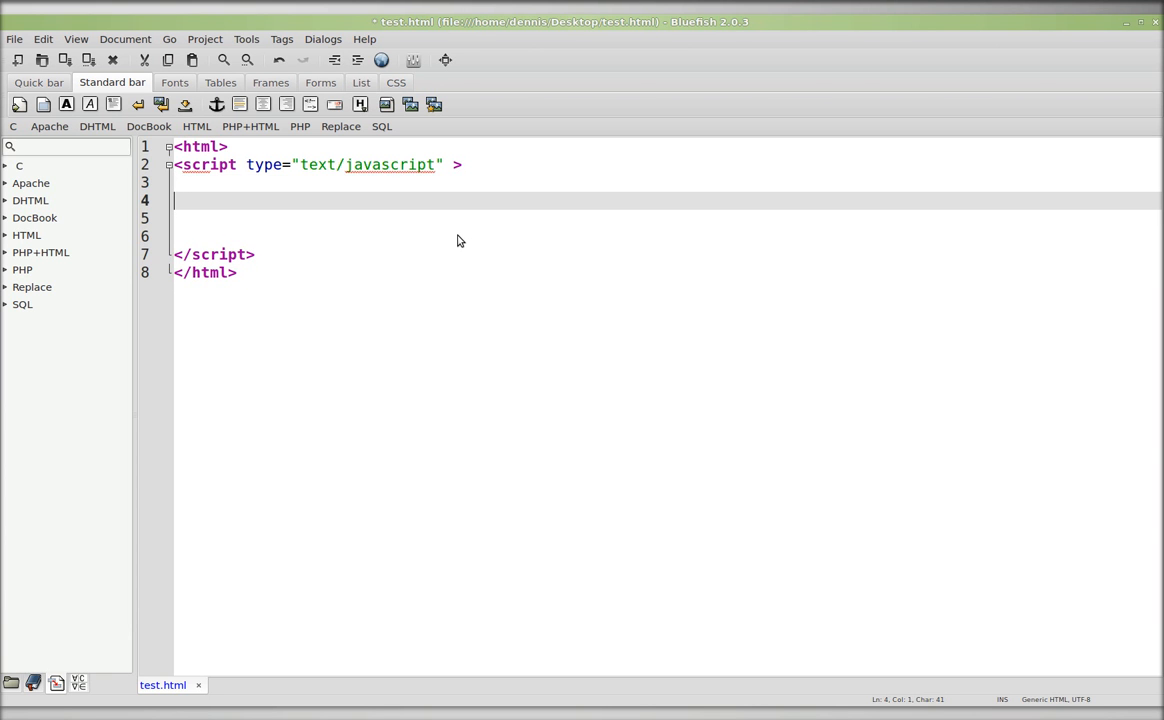
key("alt+Tab")
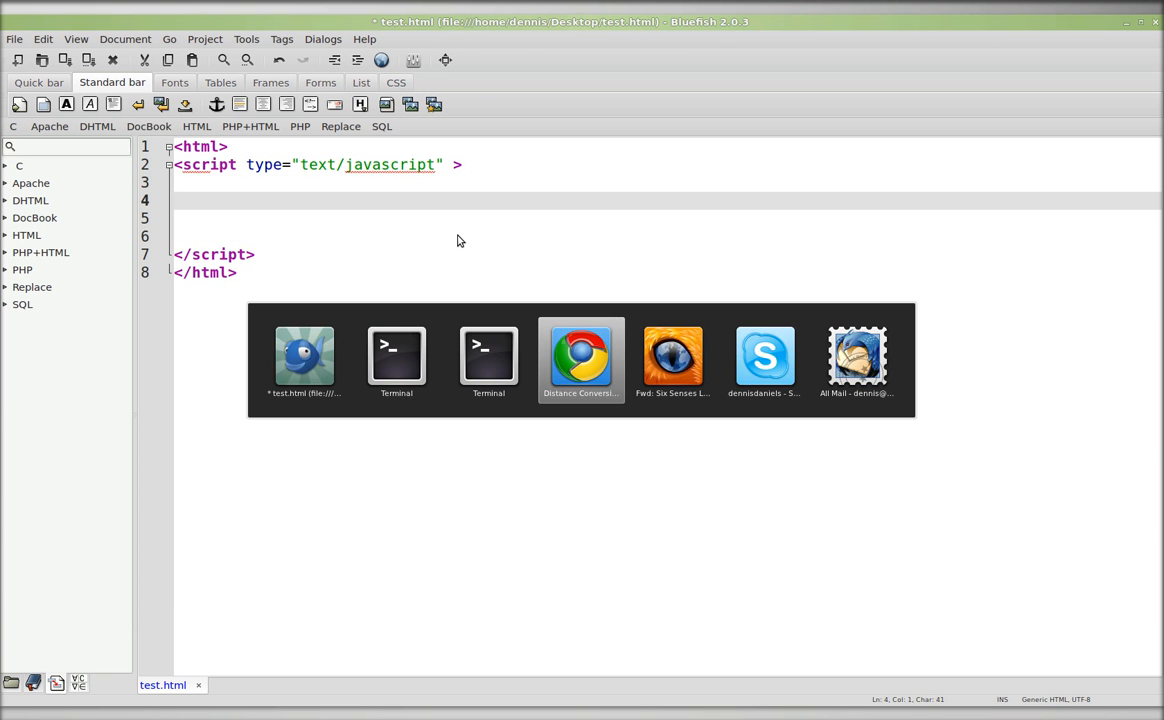
Select all the Codecademy Distance Conversions code in Chrome for copying
left_click(580, 356)
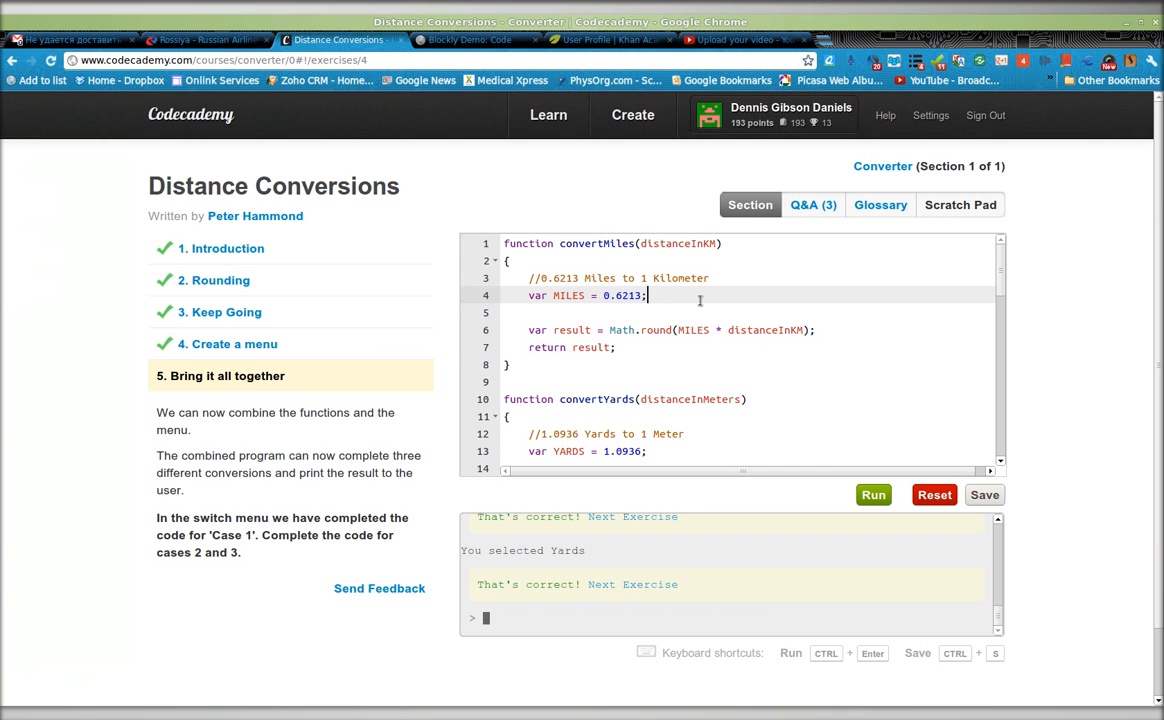
key("ctrl+a")
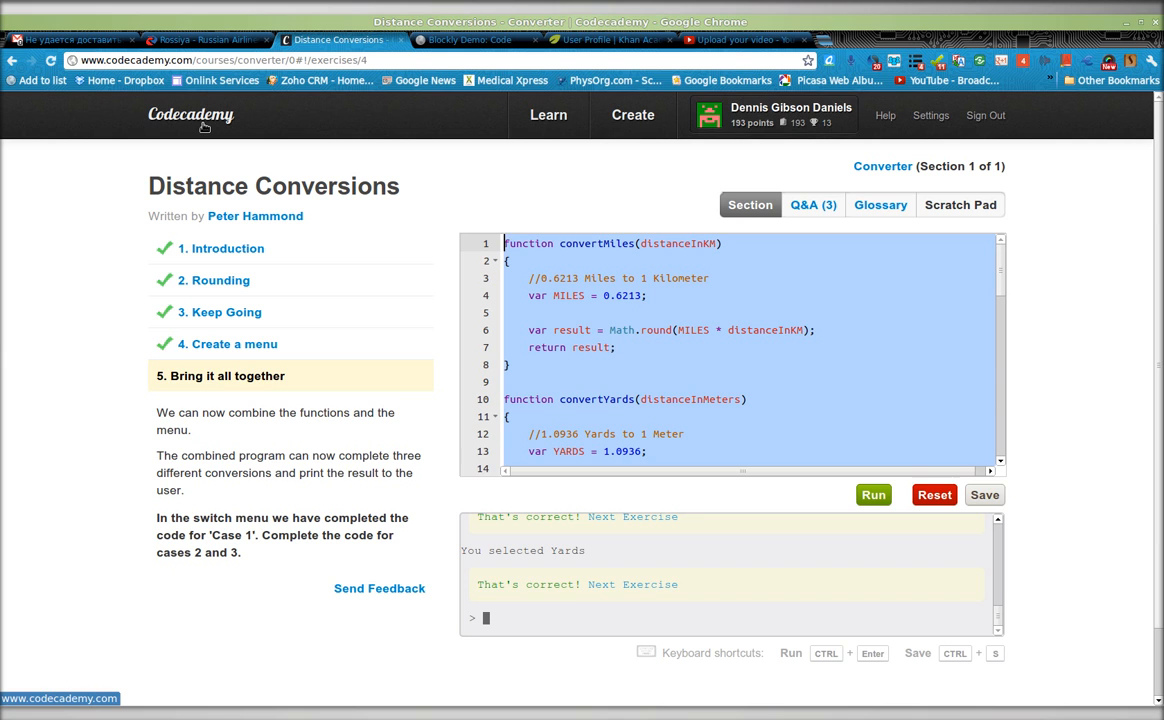
mouse_move(480, 244)
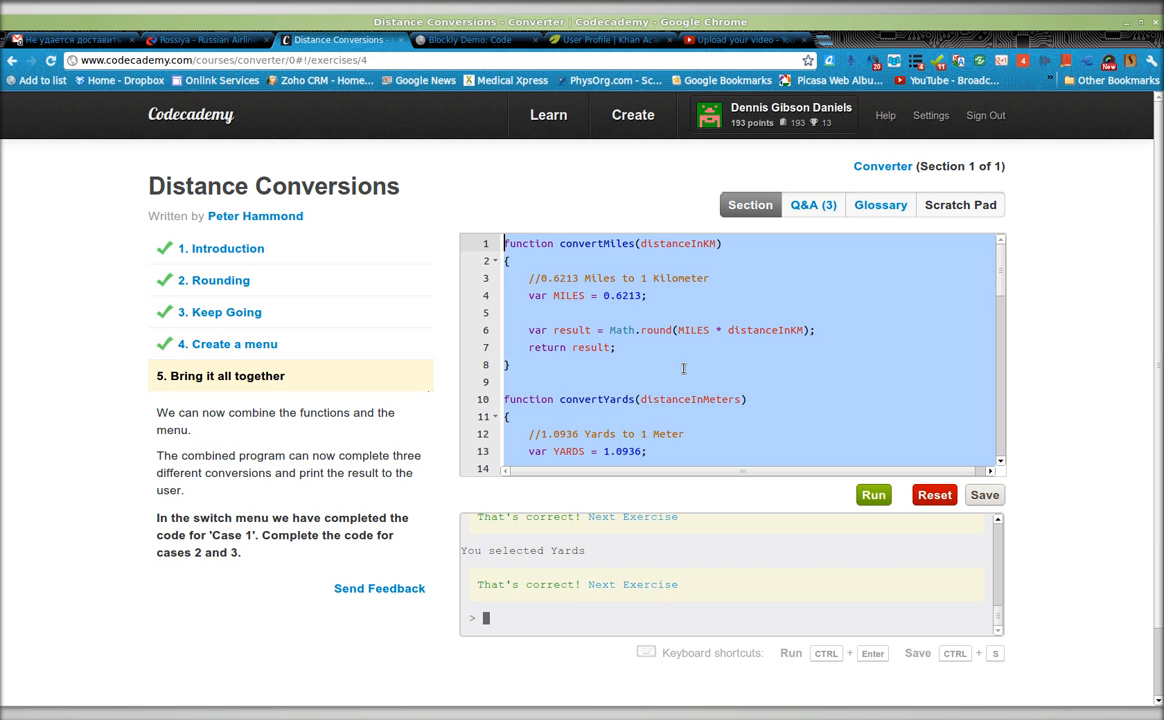
mouse_move(190, 114)
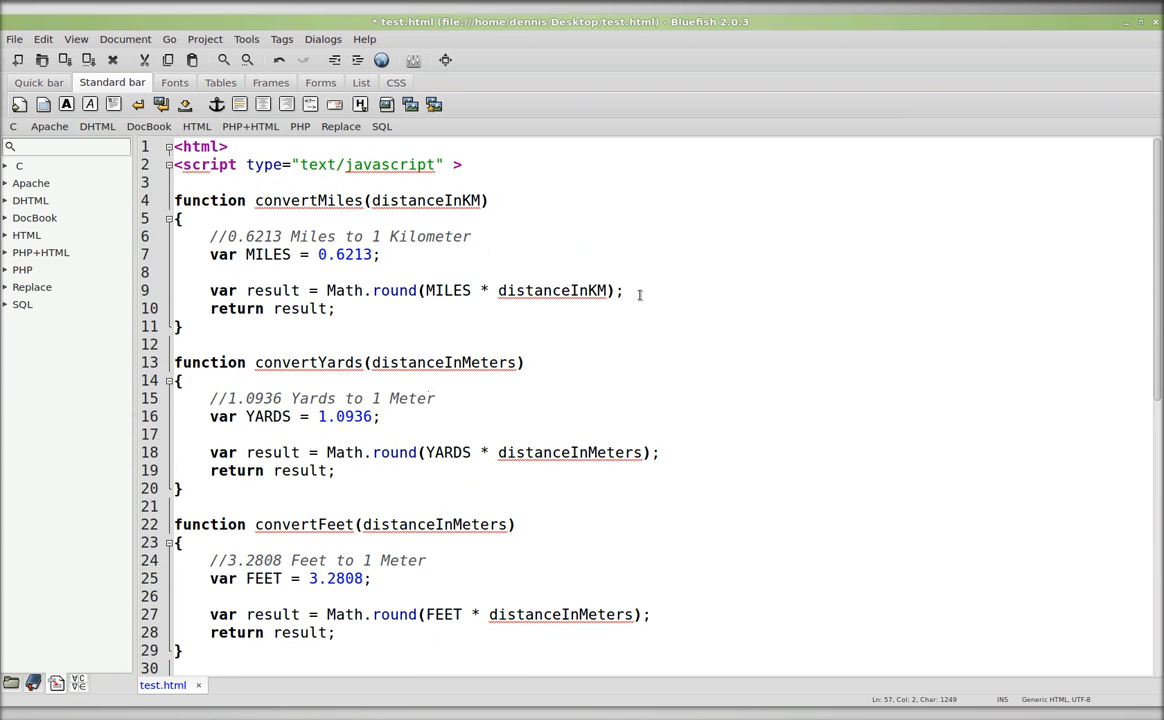
Save test.html with the pasted convertMiles, convertYards and convertFeet functions
left_click(224, 200)
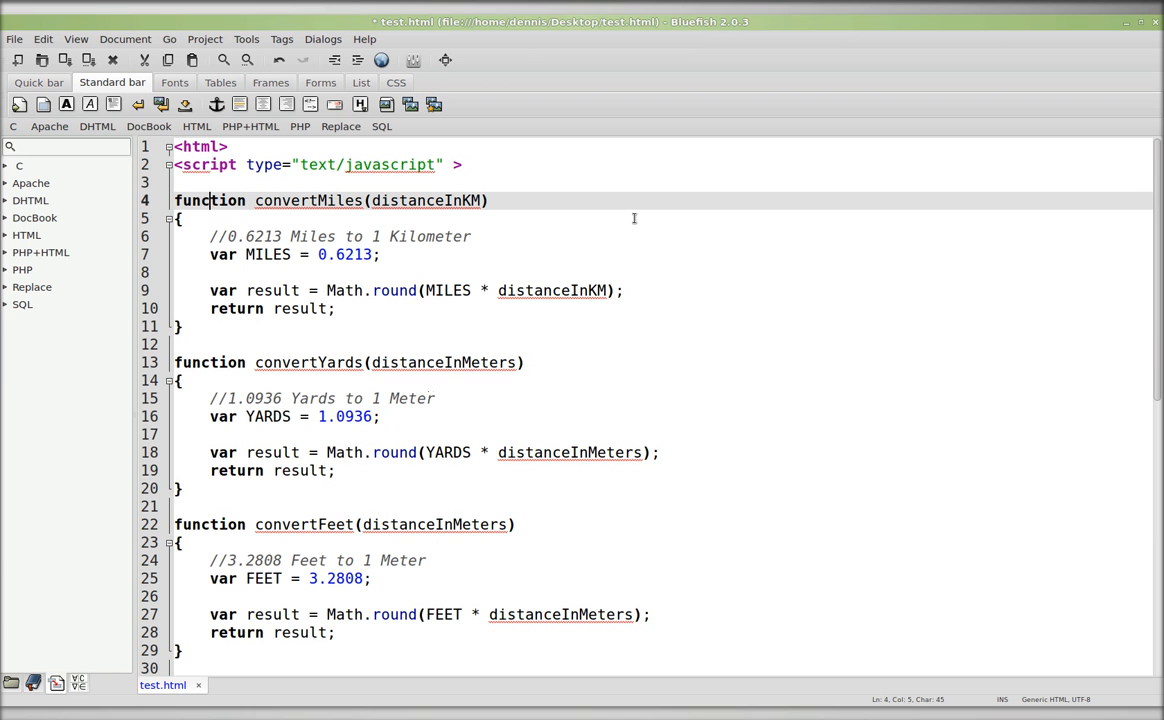
key("ctrl+s")
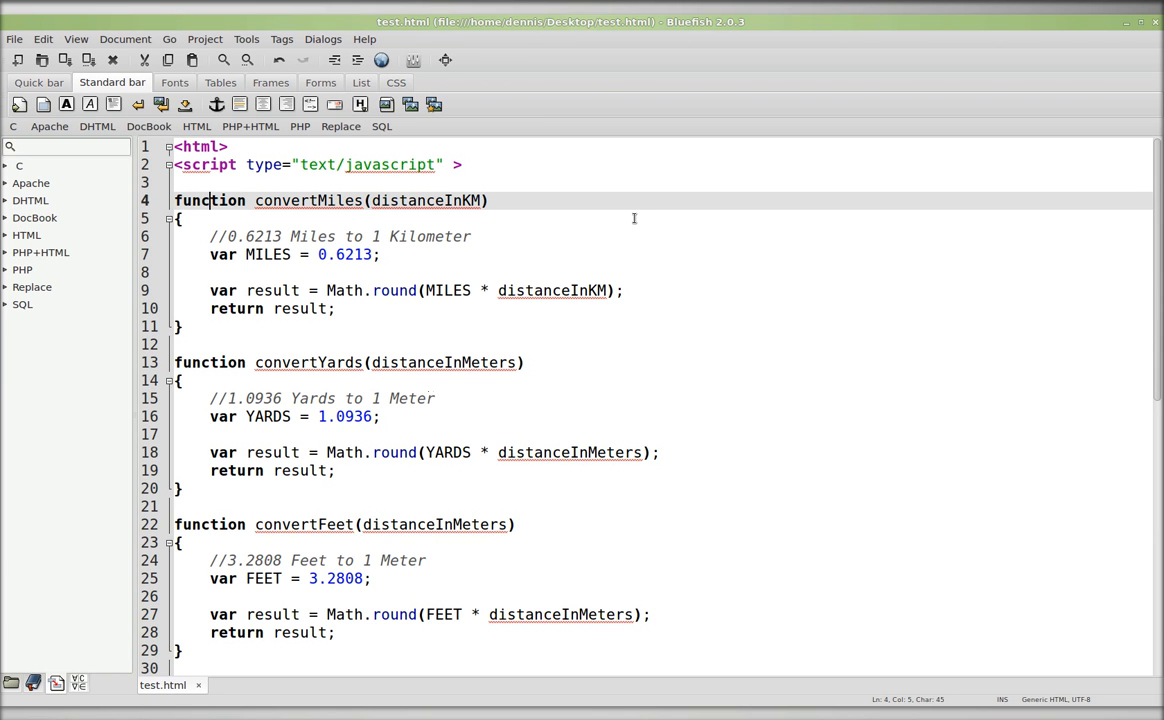